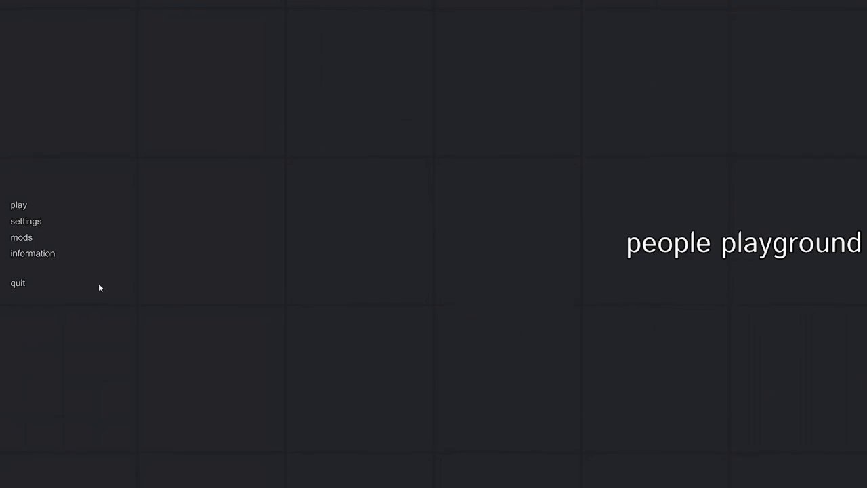
Open the map list from the main menu to pick the Tower map
{"action": "left_click", "coordinate": [18, 205]}
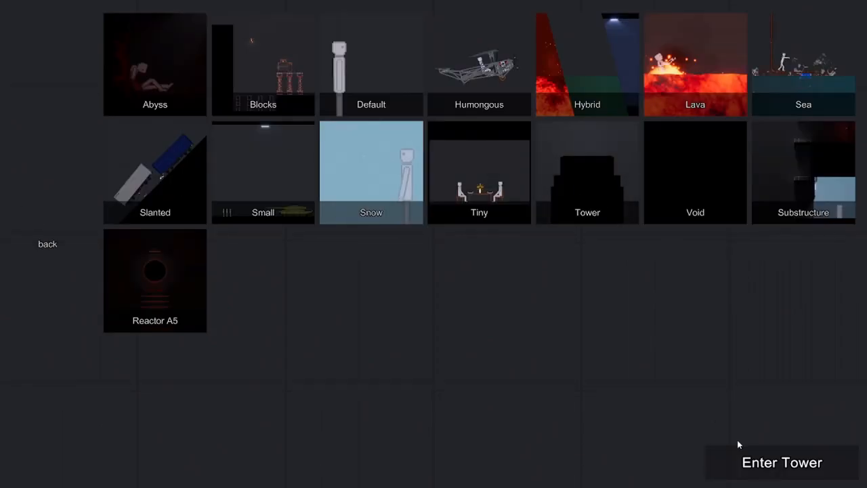
Enter the Tower map, loading the red frame suspended from two rods
{"action": "left_click", "coordinate": [782, 462]}
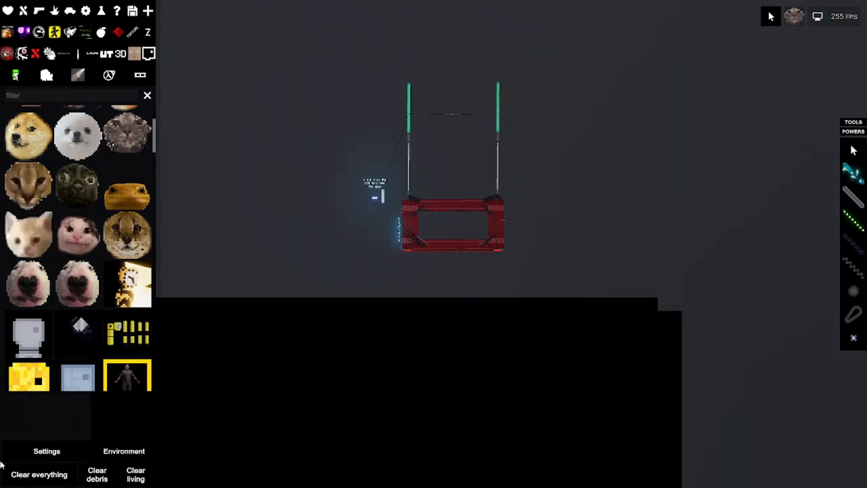
Clear the room and spawn a long red girder from the contraptions catalogue
{"action": "left_click", "coordinate": [39, 473]}
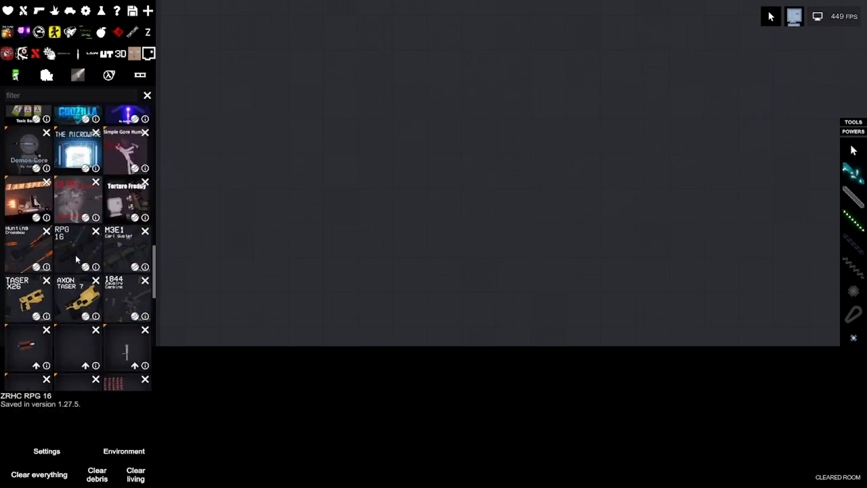
{"action": "scroll", "scroll_direction": "down", "scroll_amount": 3}
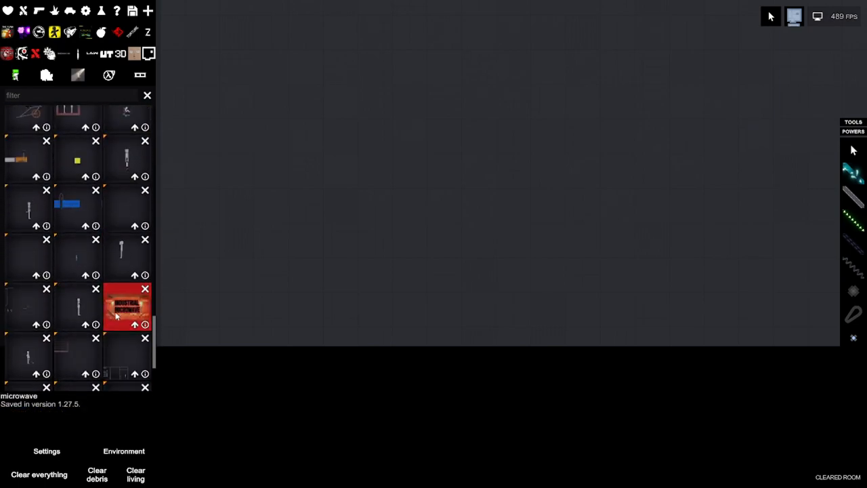
{"action": "left_click", "coordinate": [126, 307]}
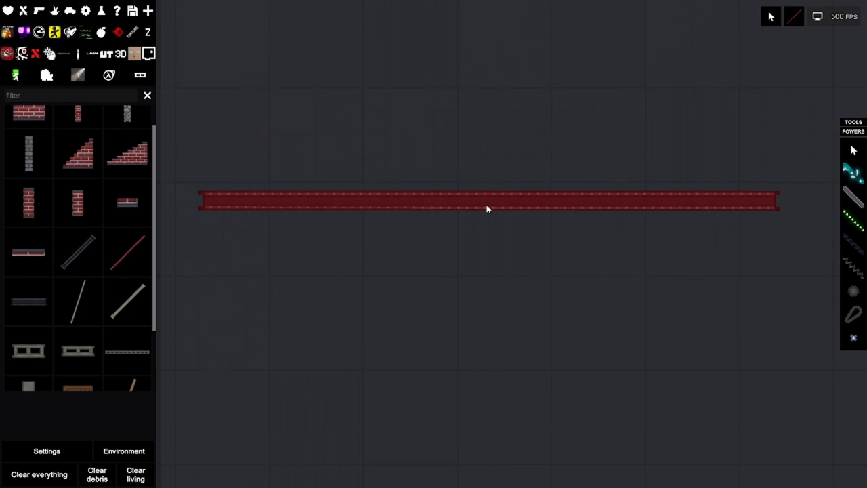
Rotate the red beam to 90 degrees and seat the crossbeam on the left upright
{"action": "right_click", "coordinate": [487, 200]}
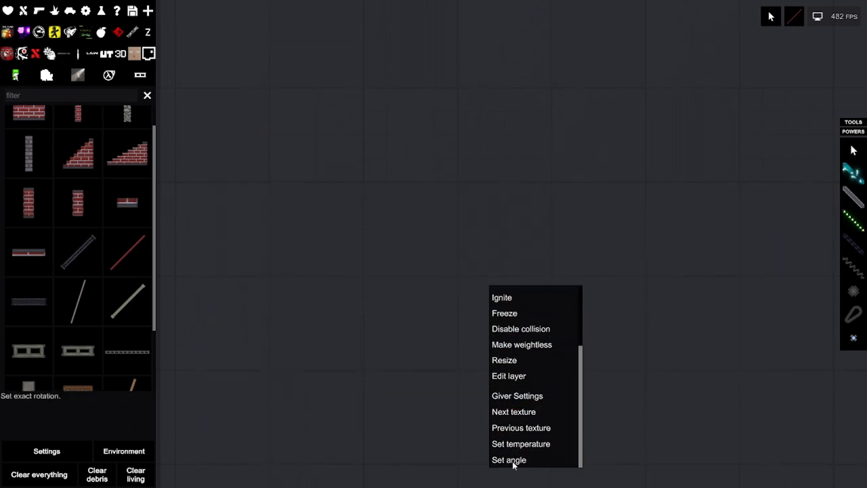
{"action": "left_click", "coordinate": [509, 460]}
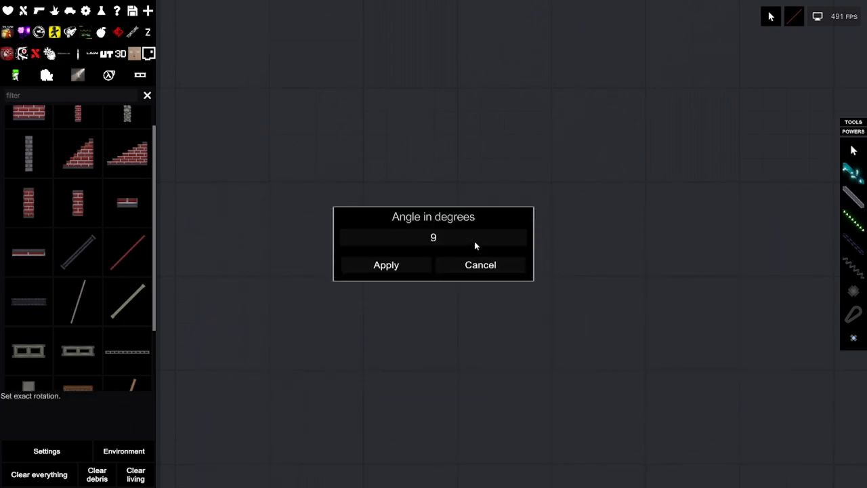
{"action": "left_click", "coordinate": [385, 265]}
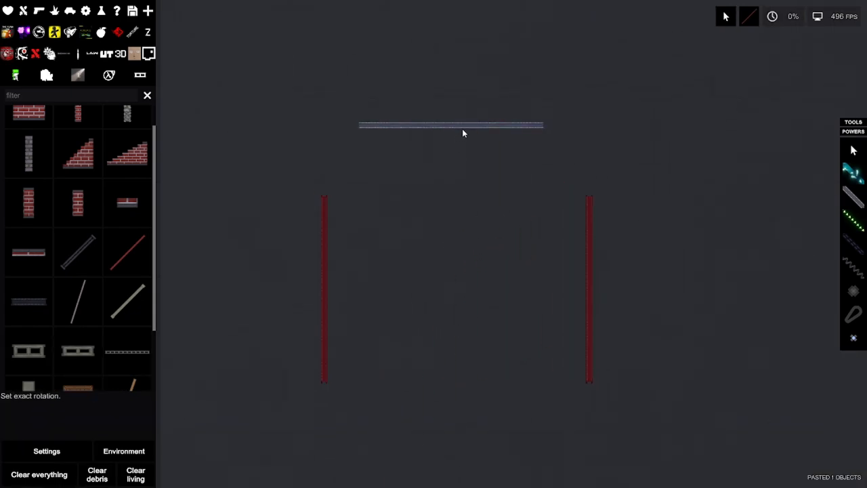
{"action": "left_click_drag", "start_coordinate": [450, 126], "coordinate": [416, 197]}
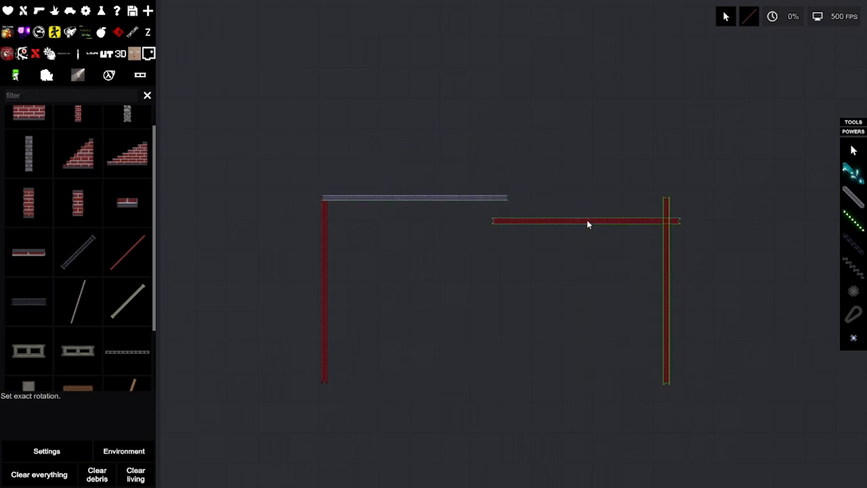
{"action": "right_click", "coordinate": [588, 224]}
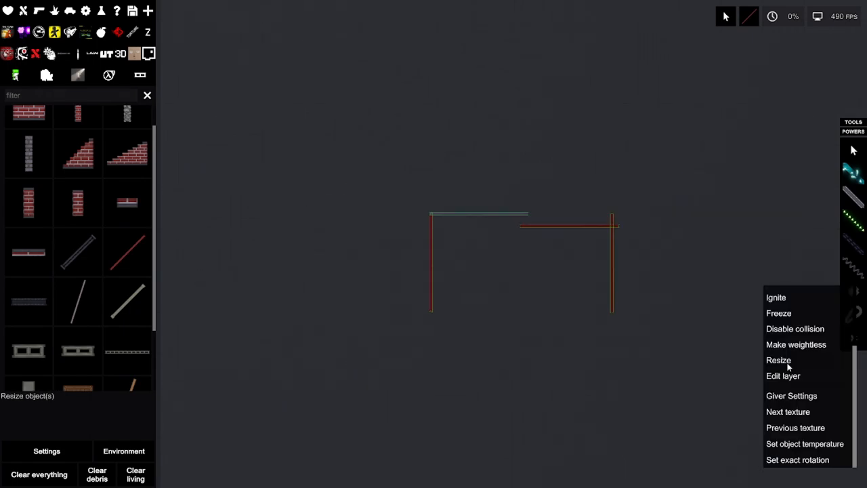
{"action": "mouse_move", "coordinate": [814, 435]}
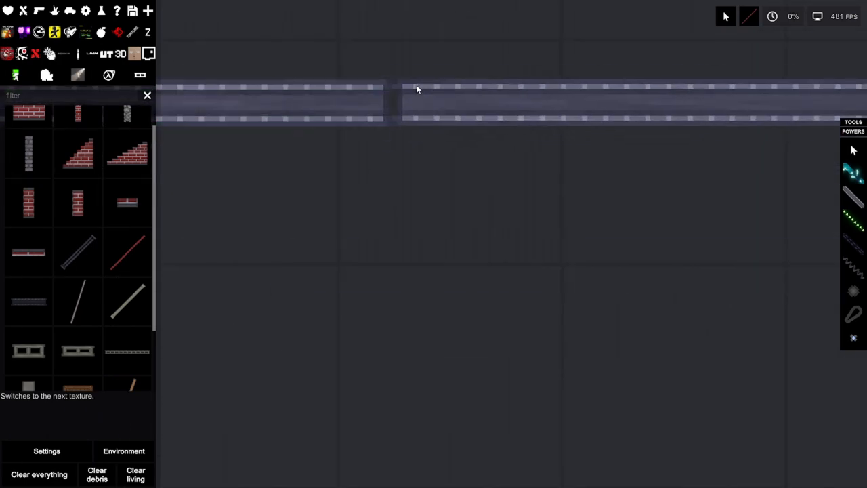
Switch the frame beams to the grey metal texture
{"action": "left_click", "coordinate": [853, 131]}
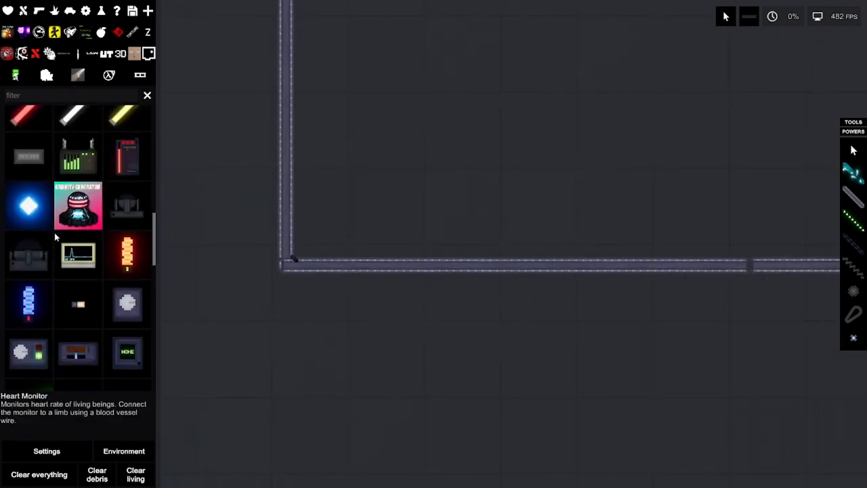
Place a tesla coil upright in the frame's bottom-left corner
{"action": "scroll", "scroll_direction": "down", "scroll_amount": 3}
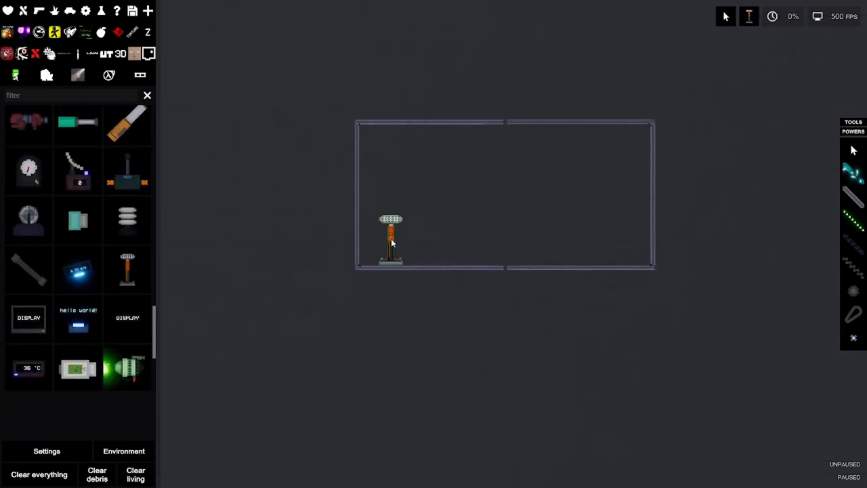
{"action": "left_click_drag", "start_coordinate": [391, 237], "coordinate": [420, 196]}
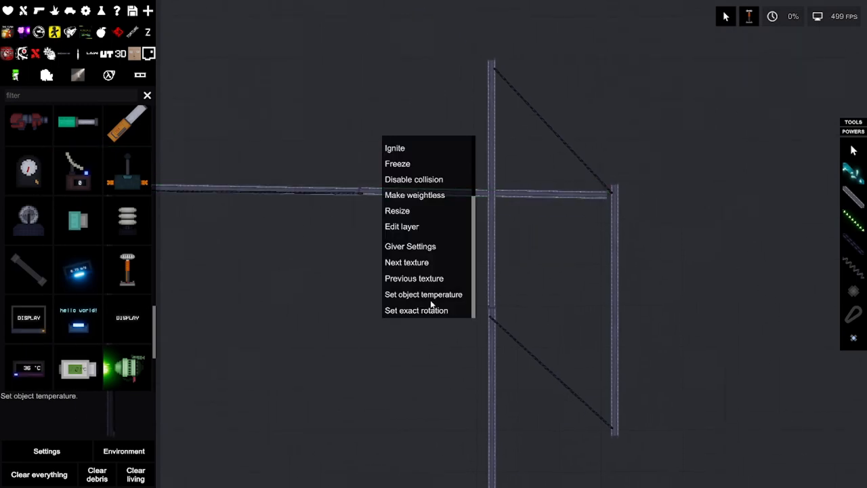
Set an exact rotation angle on the tesla coil to lay it sideways
{"action": "left_click", "coordinate": [416, 310]}
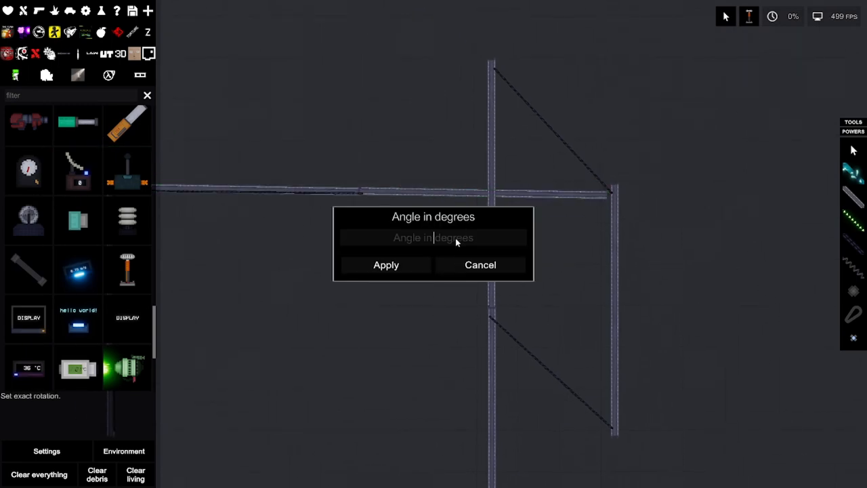
{"action": "left_click", "coordinate": [480, 265]}
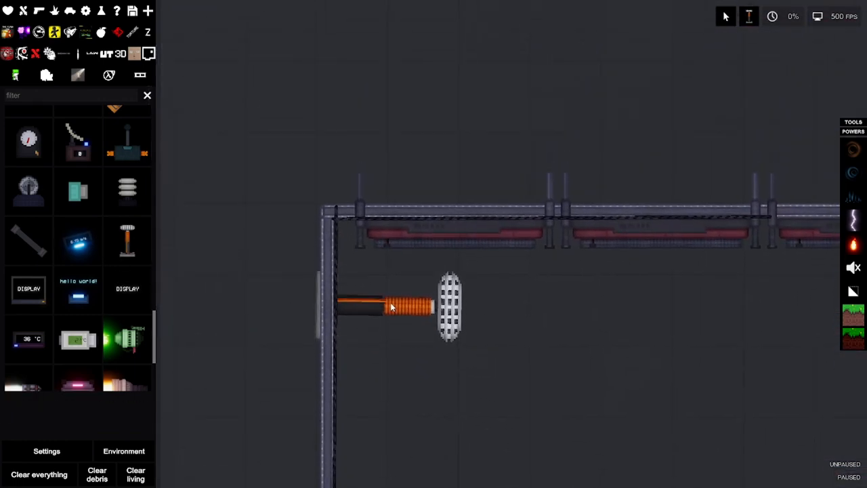
Add a piston with a grated door plate above the frame beside the cable-hung rod
{"action": "right_click", "coordinate": [389, 307]}
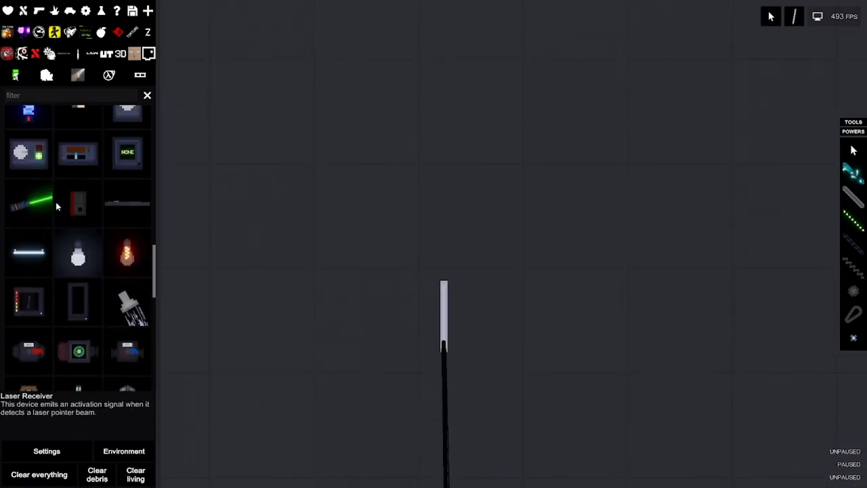
{"action": "scroll", "scroll_direction": "down", "scroll_amount": 3}
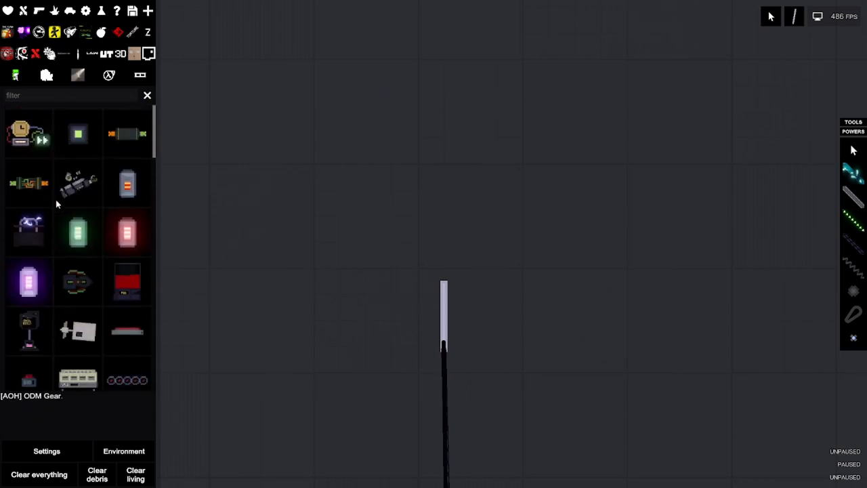
{"action": "scroll", "scroll_direction": "down", "scroll_amount": 3}
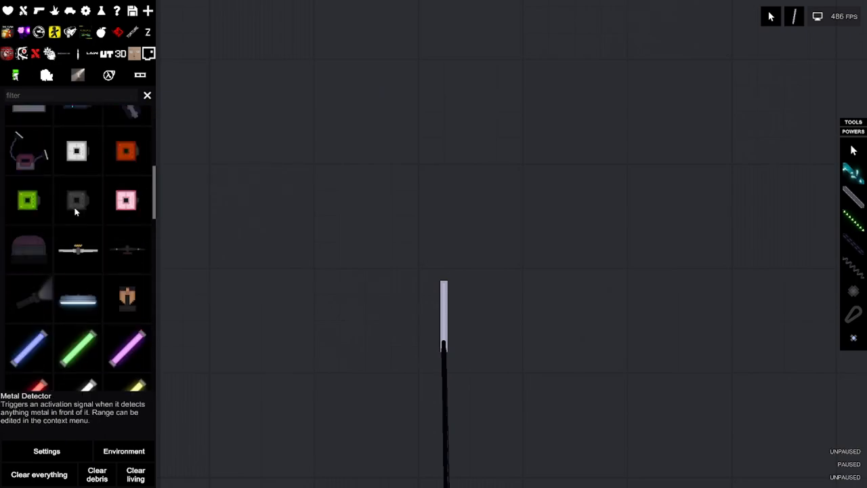
{"action": "scroll", "scroll_direction": "down", "scroll_amount": 3}
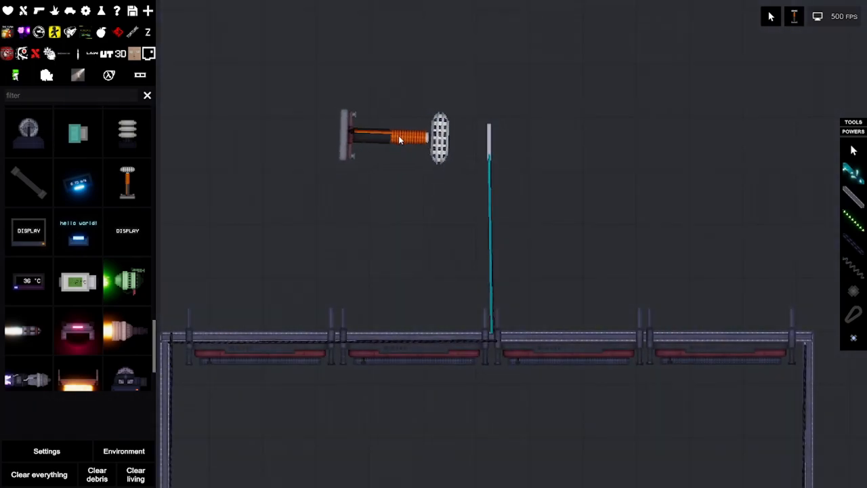
{"action": "right_click", "coordinate": [400, 139]}
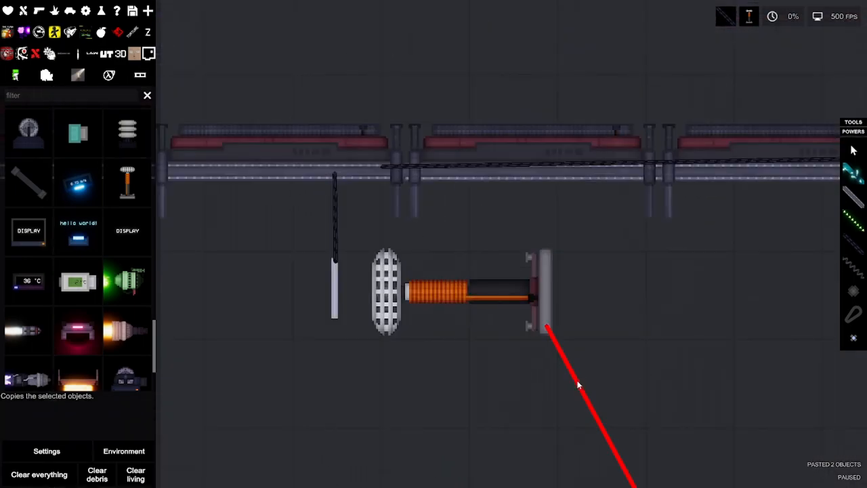
Place the pasted piston assembly below the middle beam and attach its wire to the frame
{"action": "right_click", "coordinate": [549, 329]}
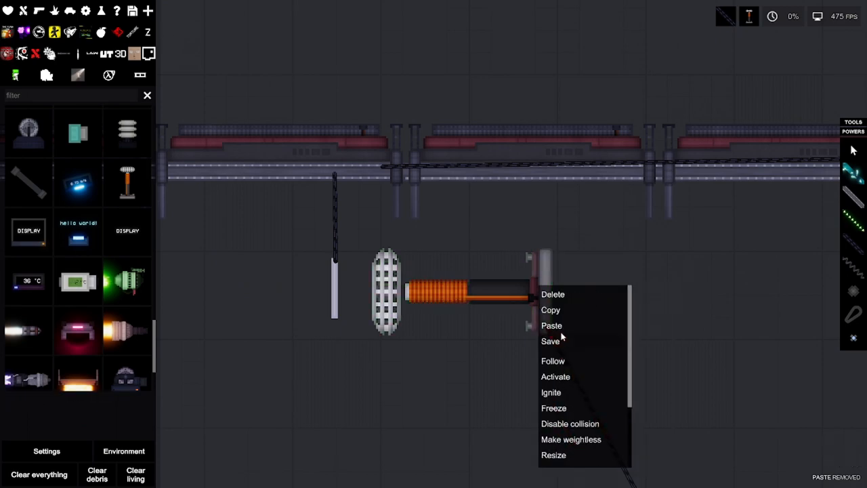
{"action": "mouse_move", "coordinate": [704, 337]}
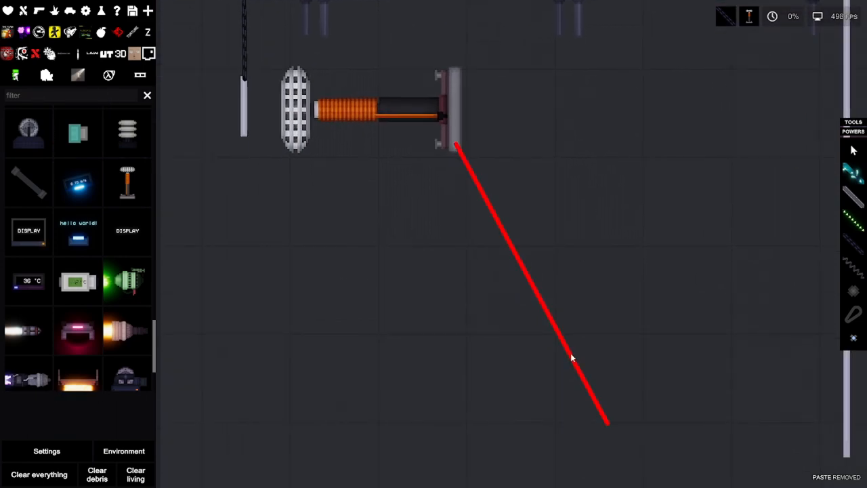
{"action": "right_click", "coordinate": [571, 357]}
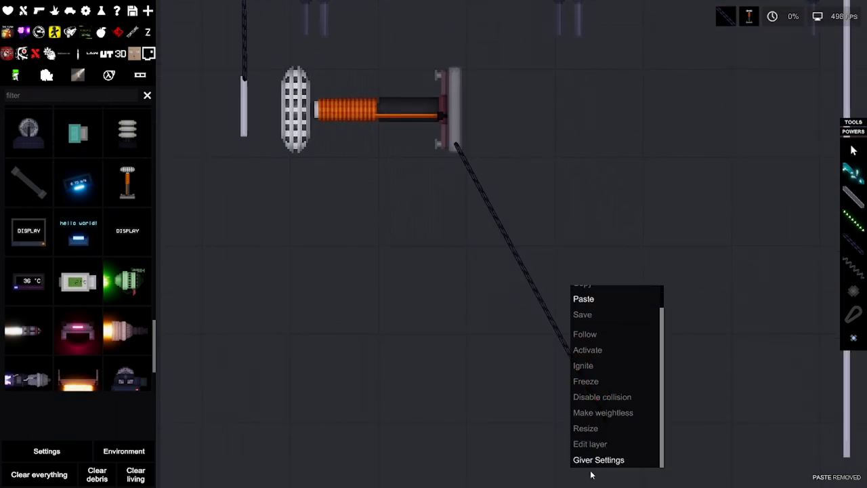
{"action": "left_click", "coordinate": [599, 460]}
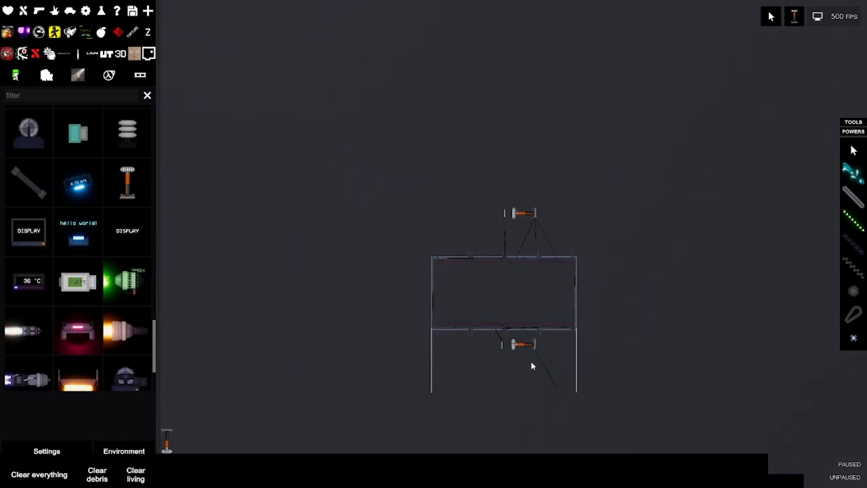
Adjust the frame's options and place a long red girder to its left
{"action": "right_click", "coordinate": [532, 366]}
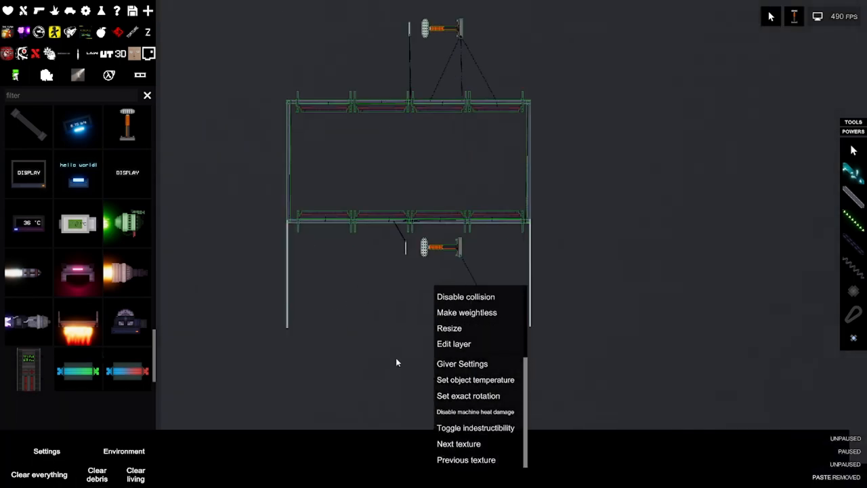
{"action": "left_click", "coordinate": [475, 428]}
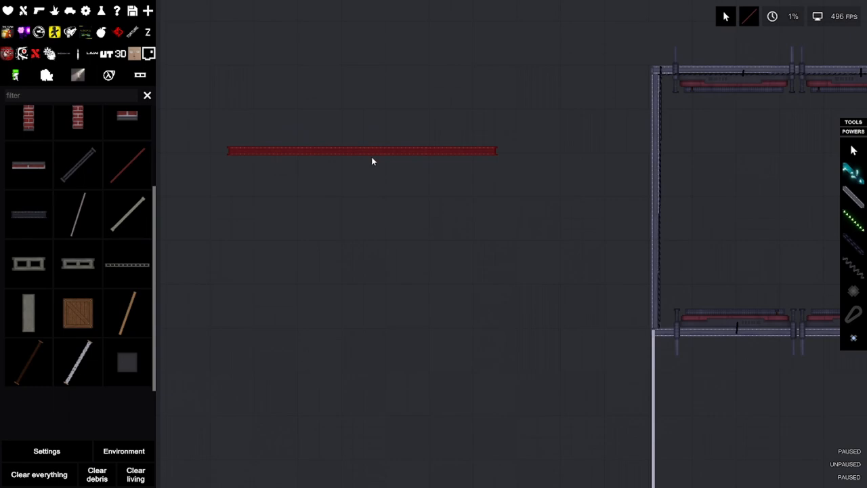
Place a long diagonal conveyor belt with a lever switch and its pasted copy beside it
{"action": "right_click", "coordinate": [457, 270]}
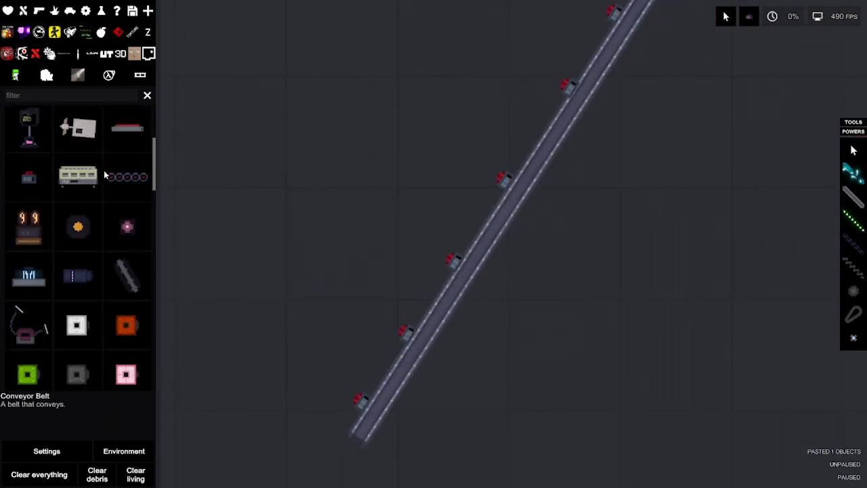
{"action": "scroll", "scroll_direction": "down", "scroll_amount": 3}
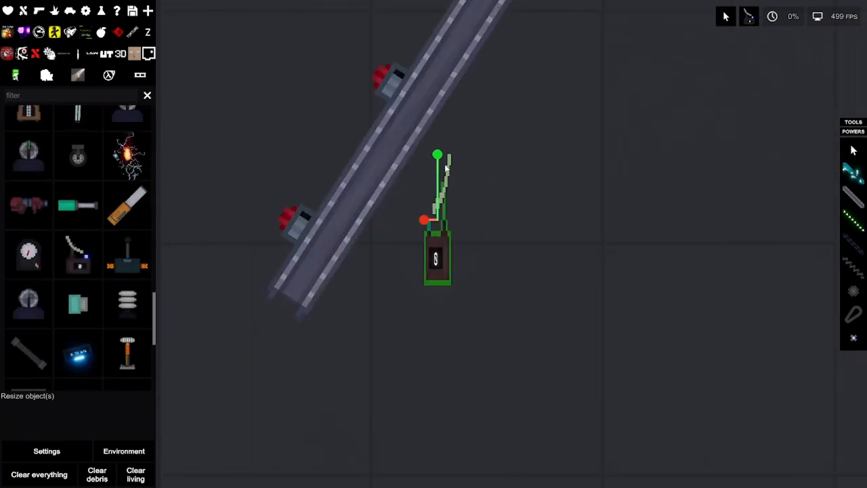
{"action": "right_click", "coordinate": [437, 257]}
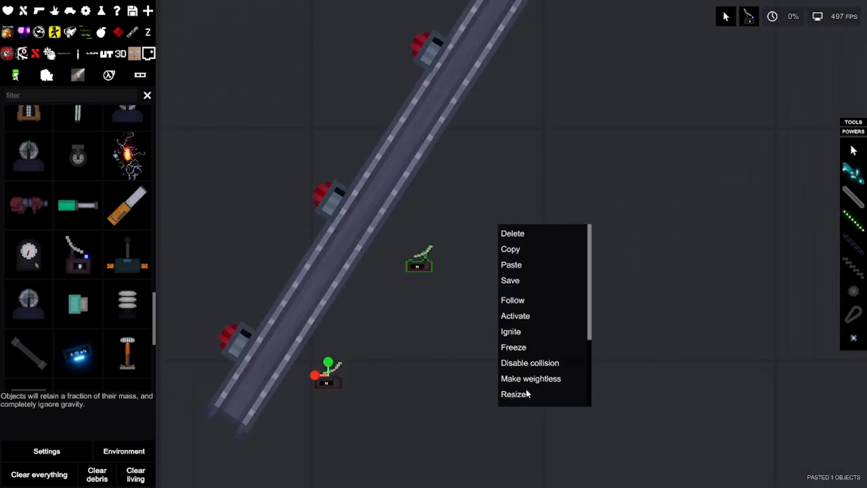
{"action": "left_click", "coordinate": [515, 394]}
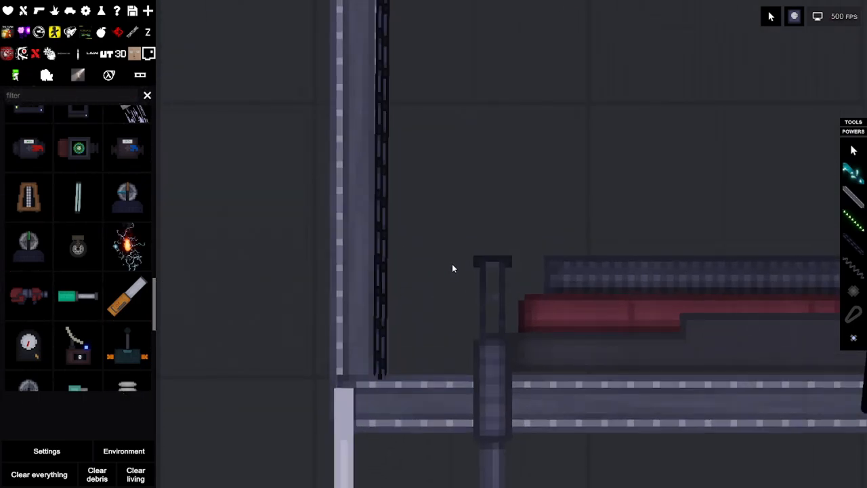
{"action": "mouse_move", "coordinate": [410, 243]}
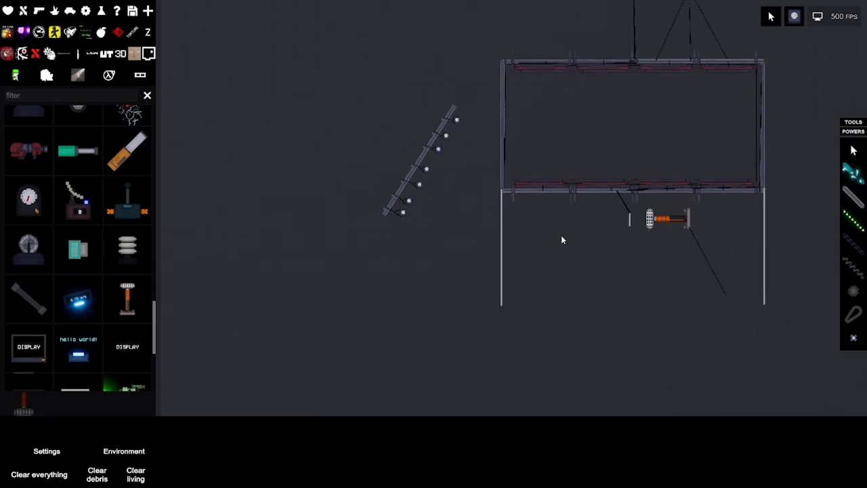
Attach a small lever switch at the inner end of the lower heater beam
{"action": "scroll", "scroll_direction": "down", "scroll_amount": 3}
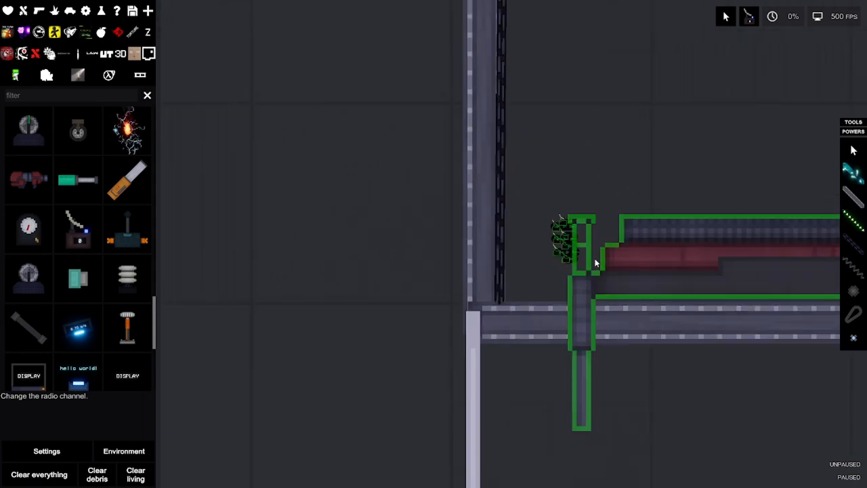
Paste lever-switch and round-device wired assemblies beside each node of the diagonal belt
{"action": "right_click", "coordinate": [596, 262]}
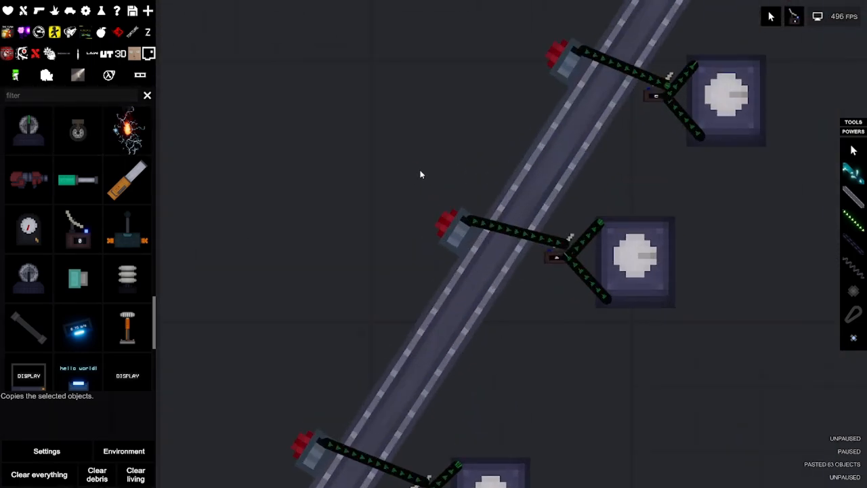
Remove the propagation wires and switch on the tesla coils so all eight heaters glow
{"action": "left_click", "coordinate": [451, 226]}
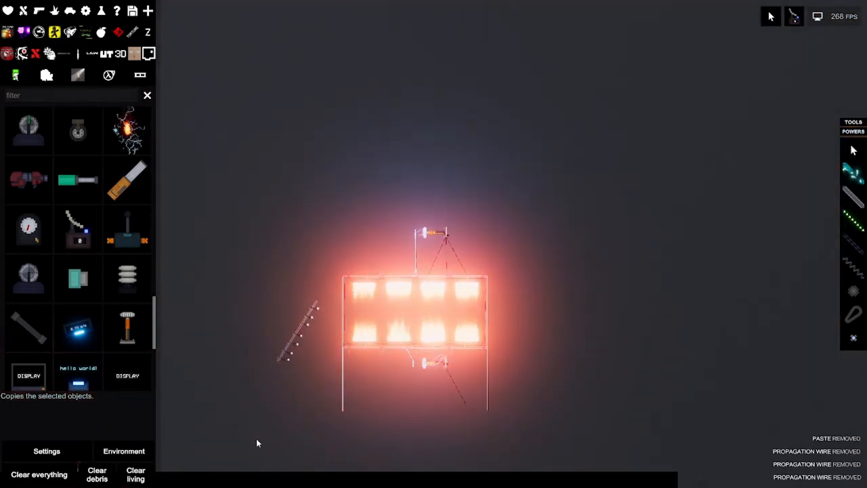
{"action": "left_click", "coordinate": [39, 474]}
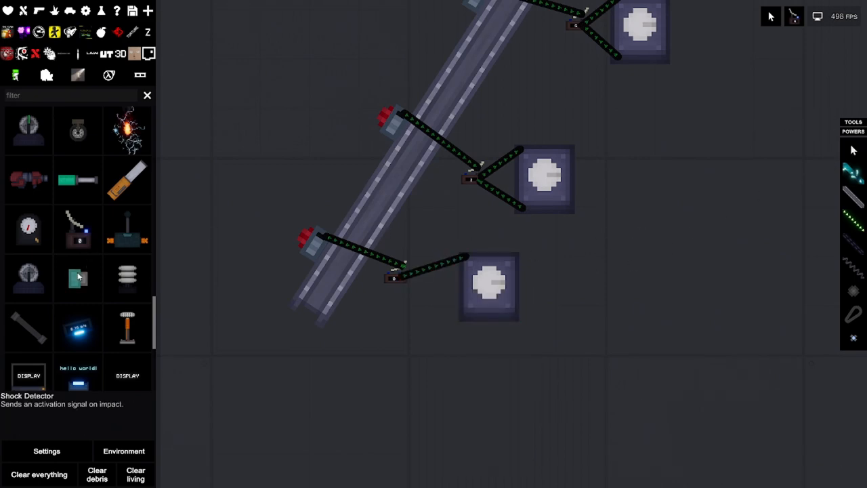
{"action": "scroll", "scroll_direction": "down", "scroll_amount": 3}
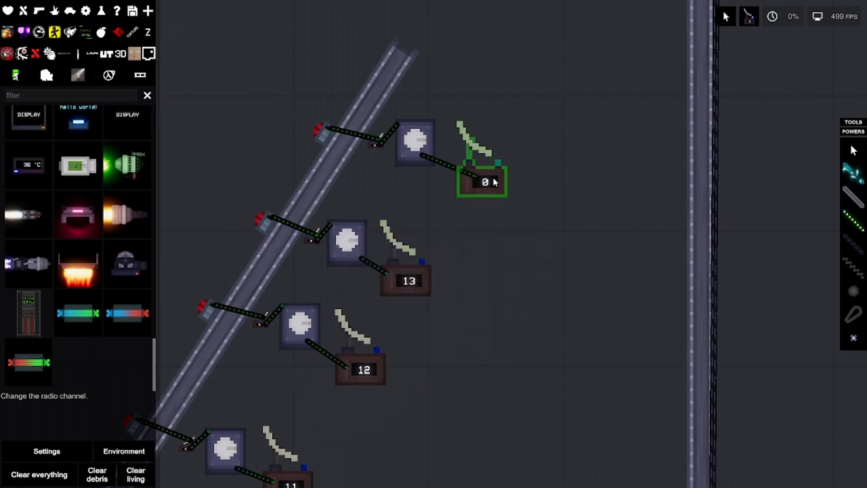
Give the pasted transmitter and numbered radio boxes new channel numbers such as 8 and 10
{"action": "left_click", "coordinate": [483, 181]}
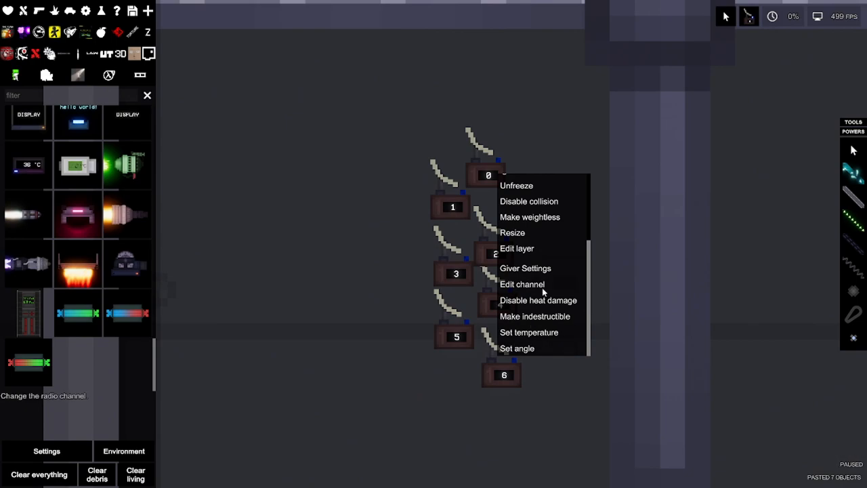
{"action": "left_click", "coordinate": [522, 284]}
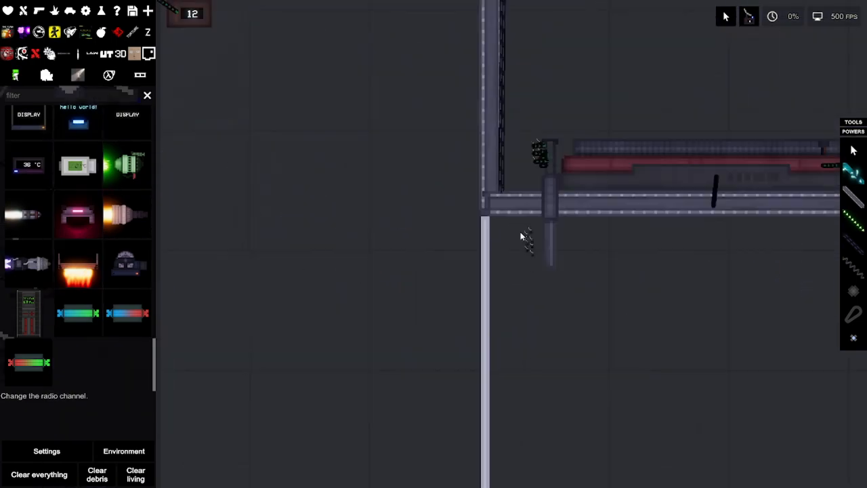
{"action": "right_click", "coordinate": [528, 237]}
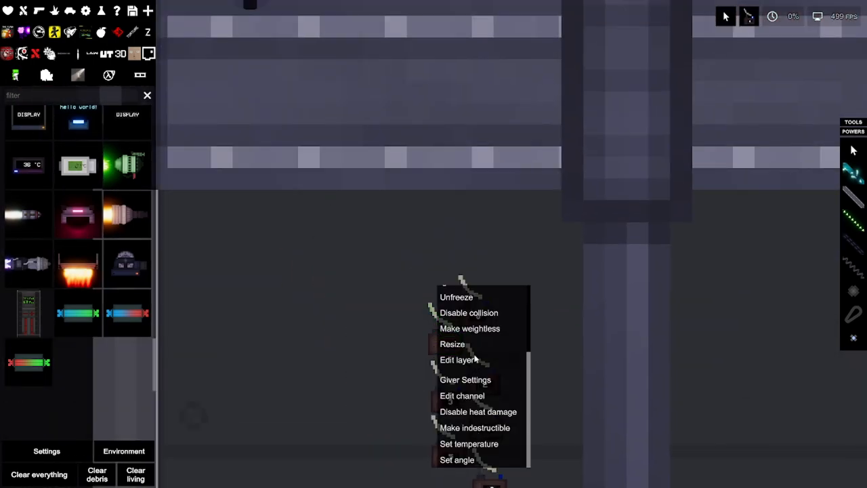
{"action": "left_click", "coordinate": [462, 396]}
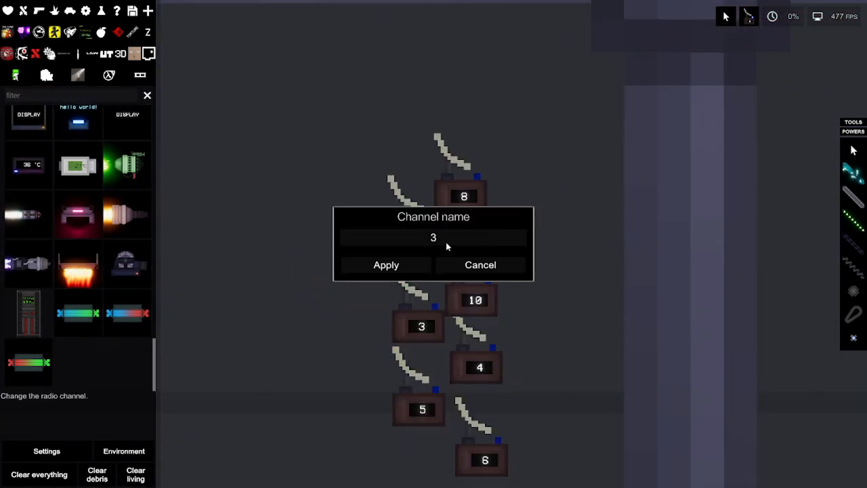
{"action": "left_click", "coordinate": [386, 265]}
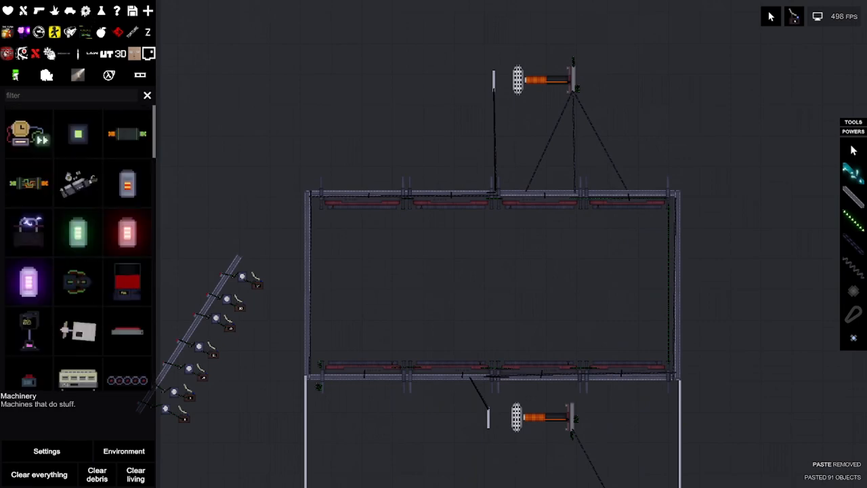
{"action": "mouse_move", "coordinate": [304, 239]}
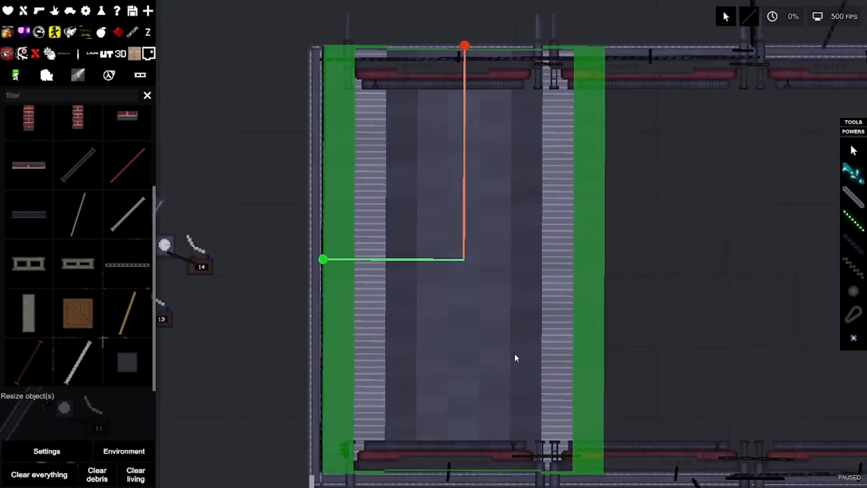
Make the resized panel between the heater beams weightless and paste a copy
{"action": "right_click", "coordinate": [515, 357]}
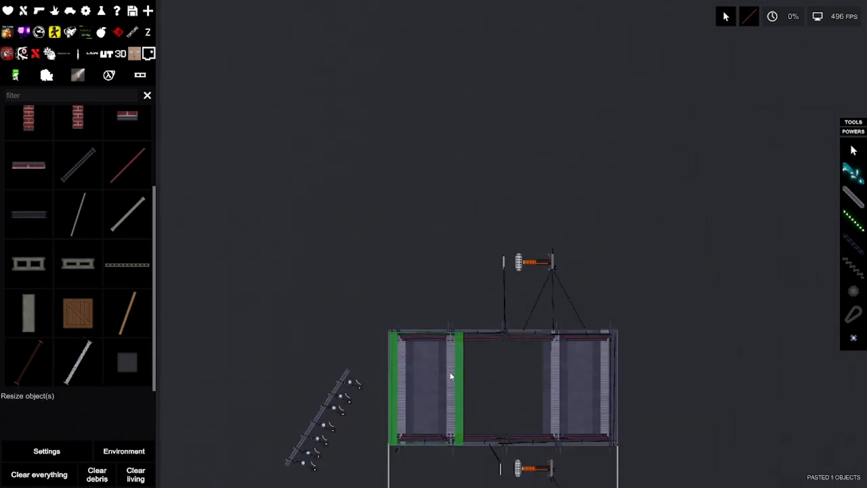
{"action": "right_click", "coordinate": [451, 376]}
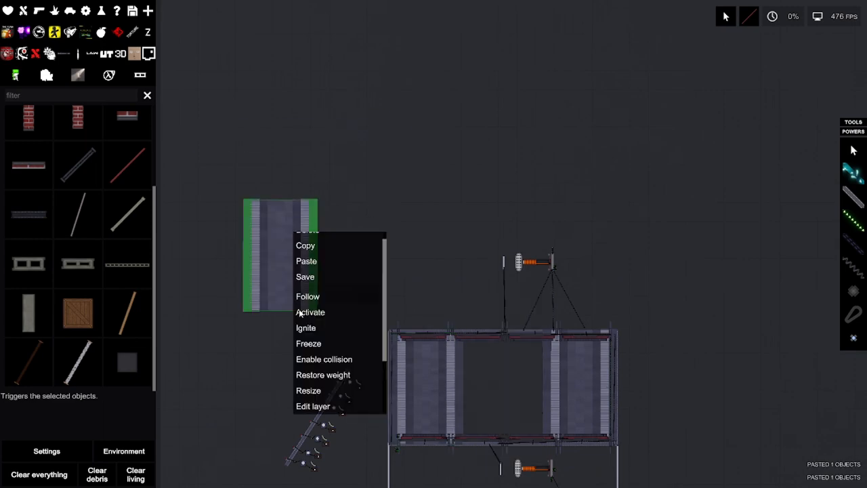
{"action": "left_click", "coordinate": [308, 390]}
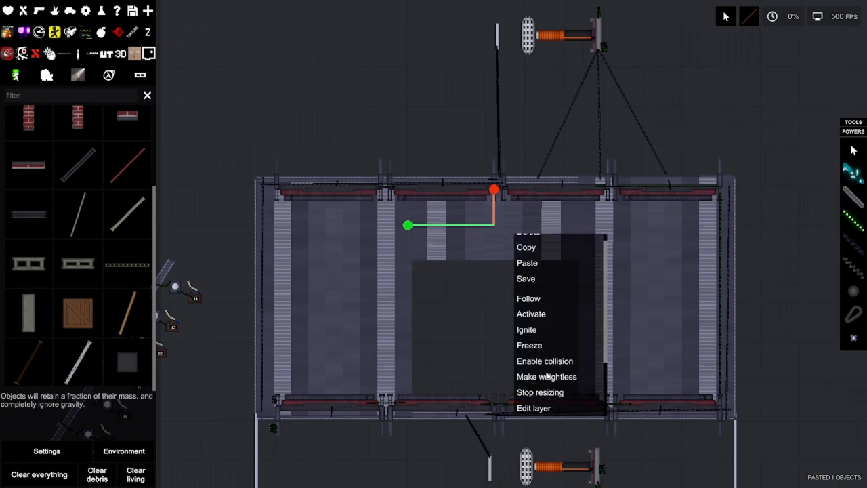
{"action": "left_click", "coordinate": [540, 393]}
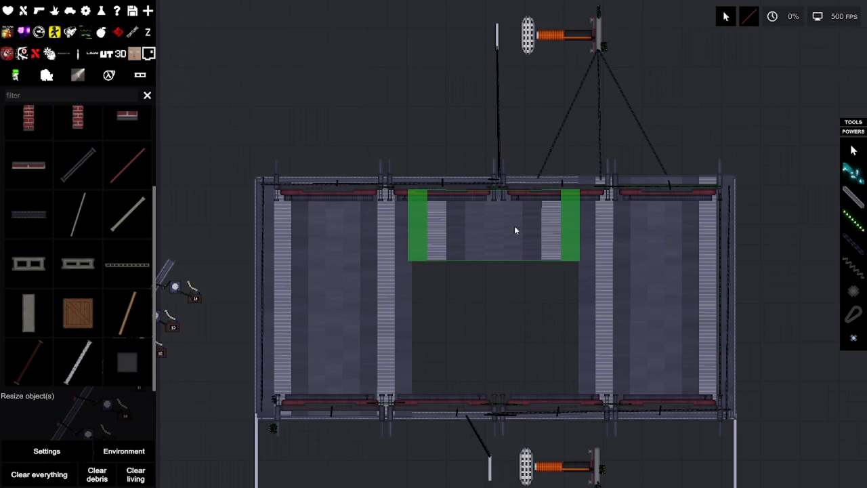
{"action": "right_click", "coordinate": [515, 230]}
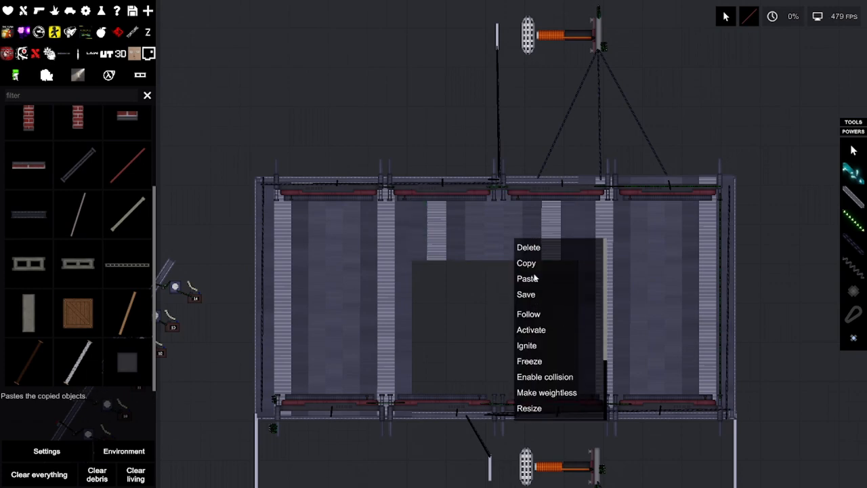
{"action": "left_click", "coordinate": [526, 278]}
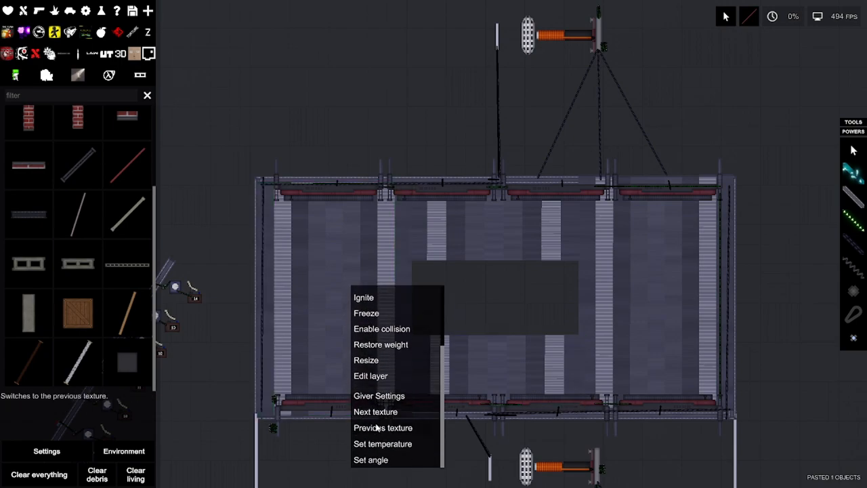
Restore the panel's previous texture and copy-paste the top panel along the inner walls
{"action": "left_click", "coordinate": [366, 360]}
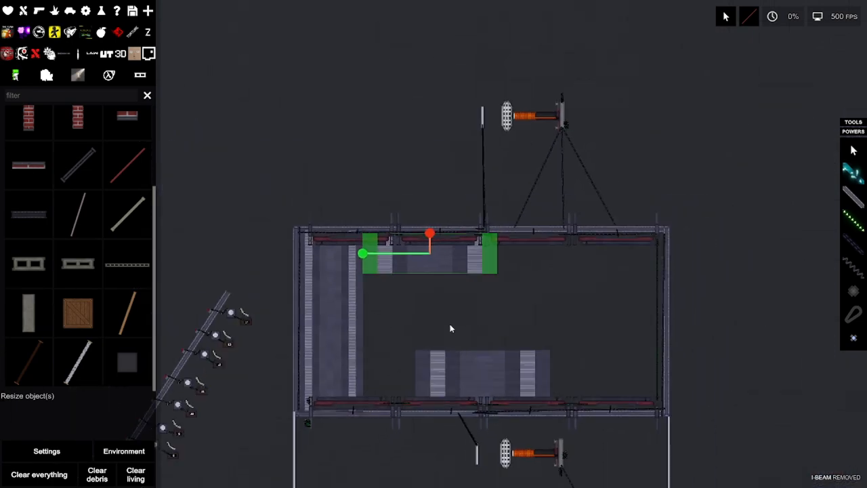
{"action": "right_click", "coordinate": [365, 254]}
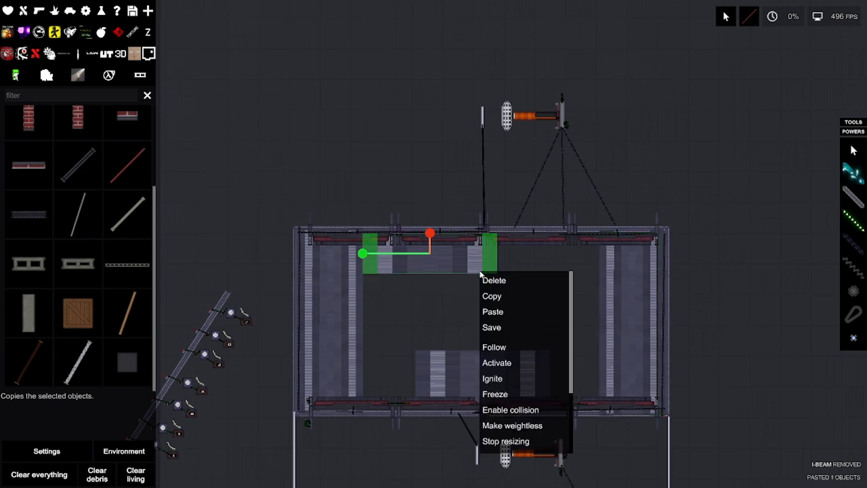
{"action": "left_click", "coordinate": [506, 441]}
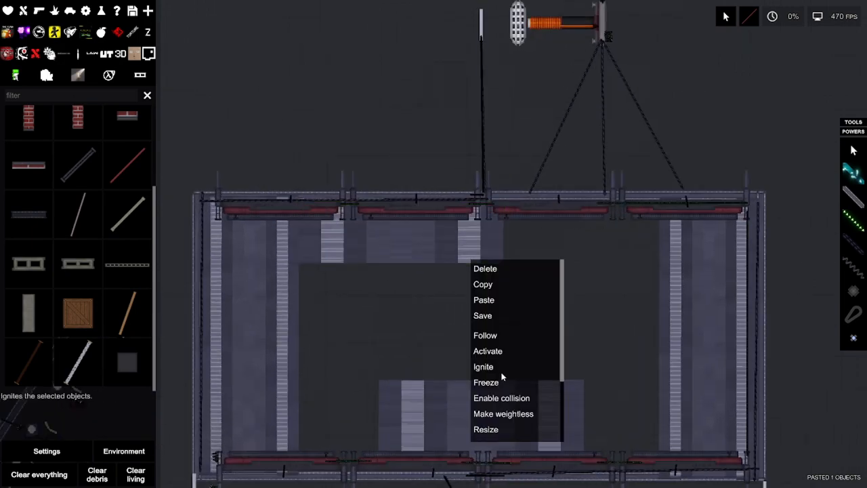
{"action": "left_click", "coordinate": [486, 429]}
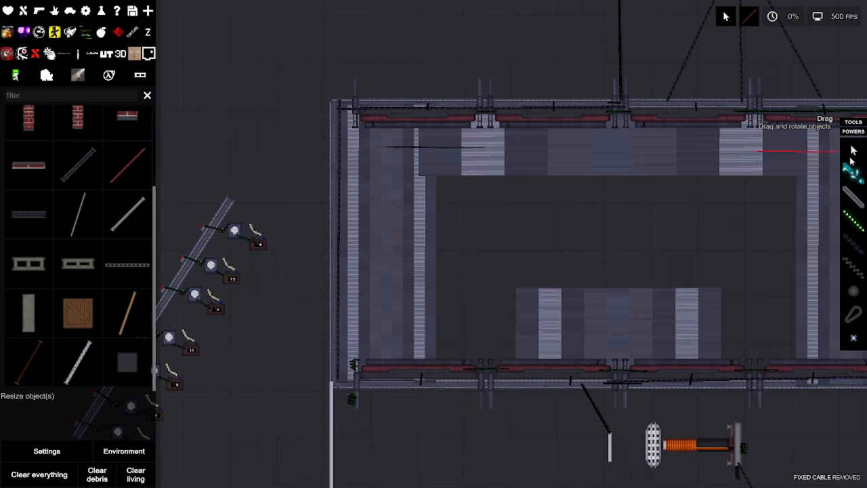
{"action": "right_click", "coordinate": [609, 251]}
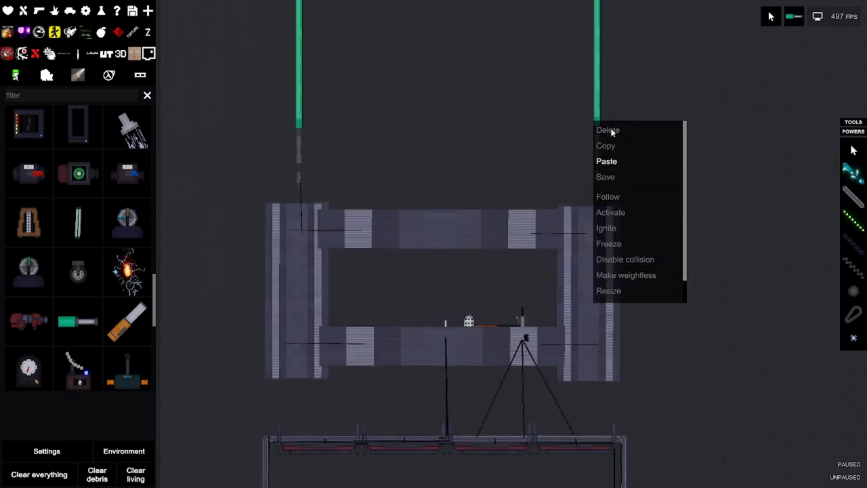
Delete the test humans and android, leaving the panel enclosure above the heater frame
{"action": "left_click", "coordinate": [608, 130]}
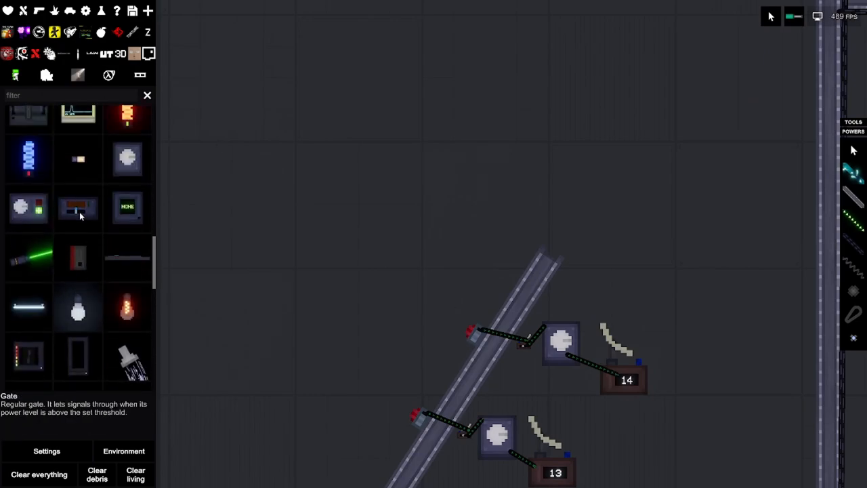
{"action": "scroll", "scroll_direction": "down", "scroll_amount": 3}
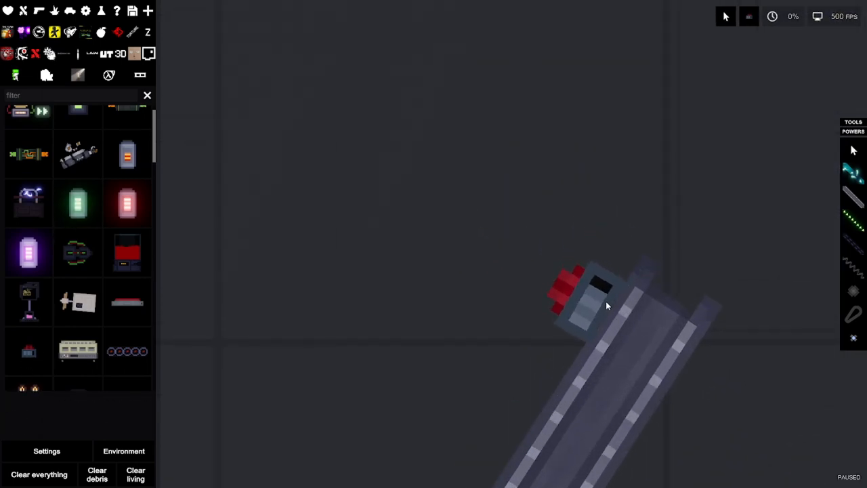
{"action": "left_click", "coordinate": [606, 305]}
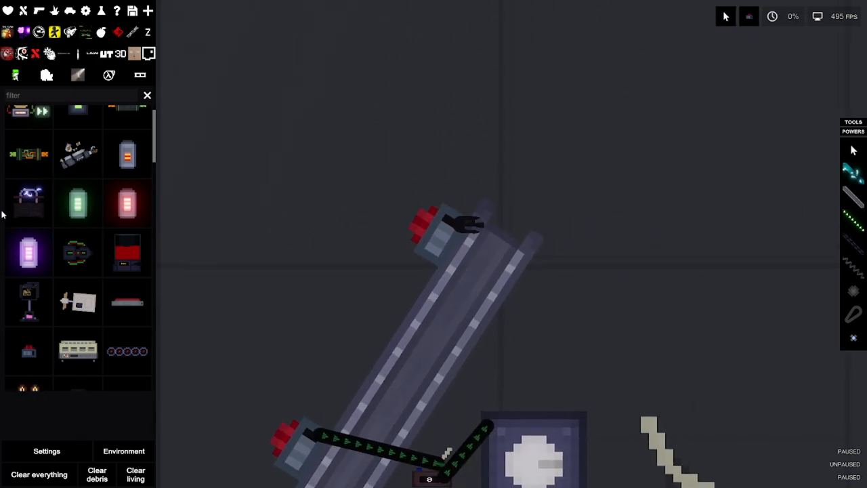
{"action": "scroll", "scroll_direction": "down", "scroll_amount": 3}
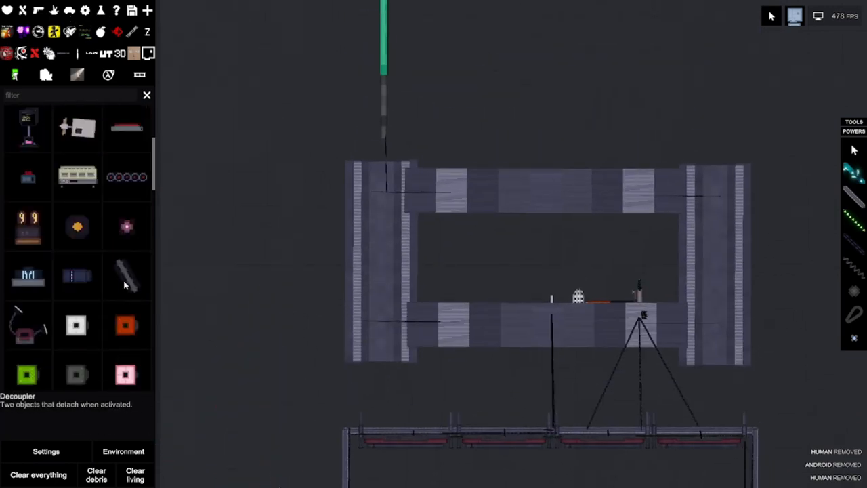
Enter 'The industrial microwave [revamped]' as the contraption name in the save prompt
{"action": "scroll", "scroll_direction": "down", "scroll_amount": 3}
{"action": "type", "text": "The industrial microwave [revamped]"}
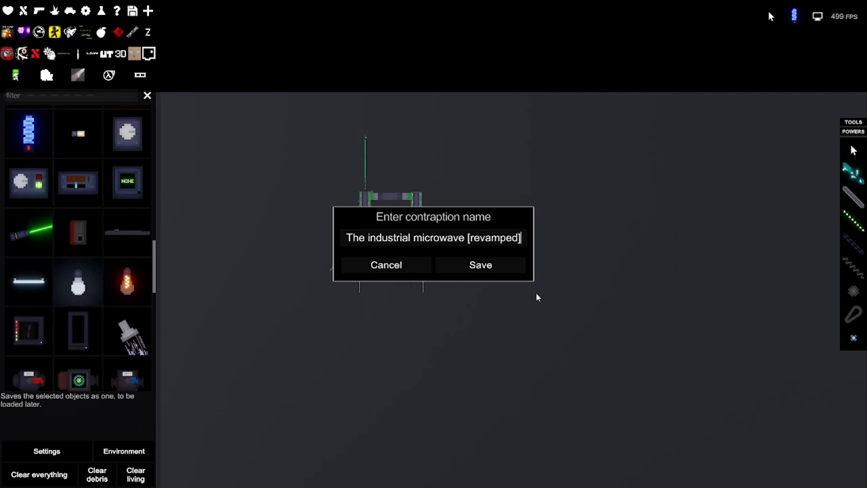
{"action": "mouse_move", "coordinate": [478, 270]}
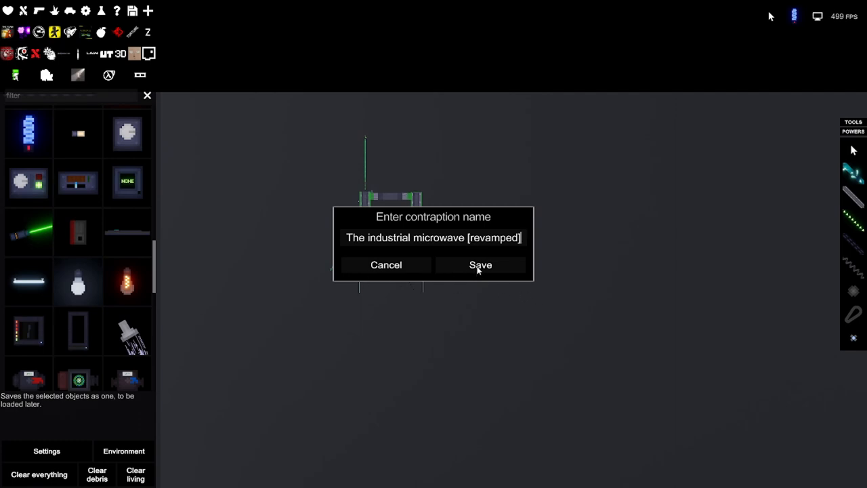
{"action": "mouse_move", "coordinate": [475, 271]}
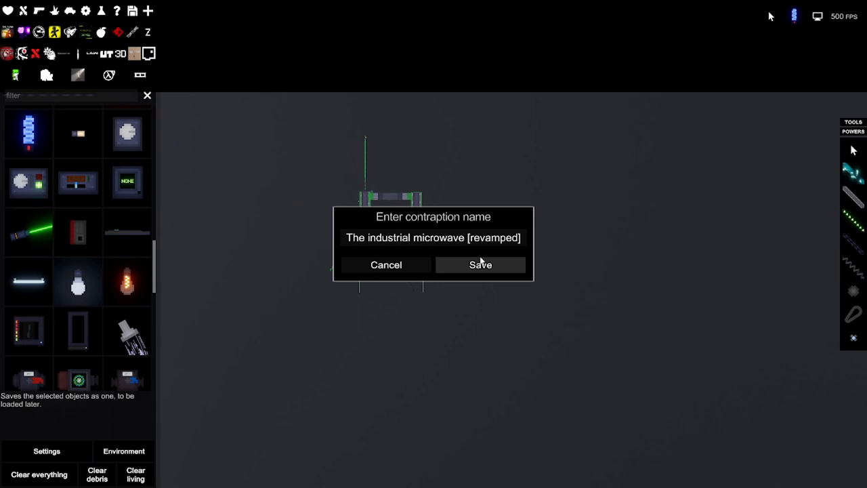
Save the contraption as 'The industrial microwave [revamped]' and spawn two test humans
{"action": "left_click", "coordinate": [480, 264]}
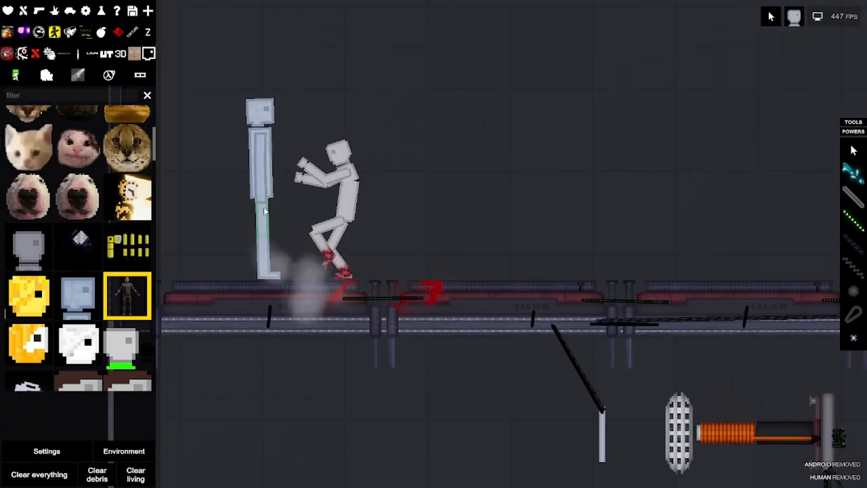
Save the microwave contraption as 'The industrial microwave {revamped}'
{"action": "left_click", "coordinate": [735, 17]}
{"action": "type", "text": "The industrial microwave {revampe]"}
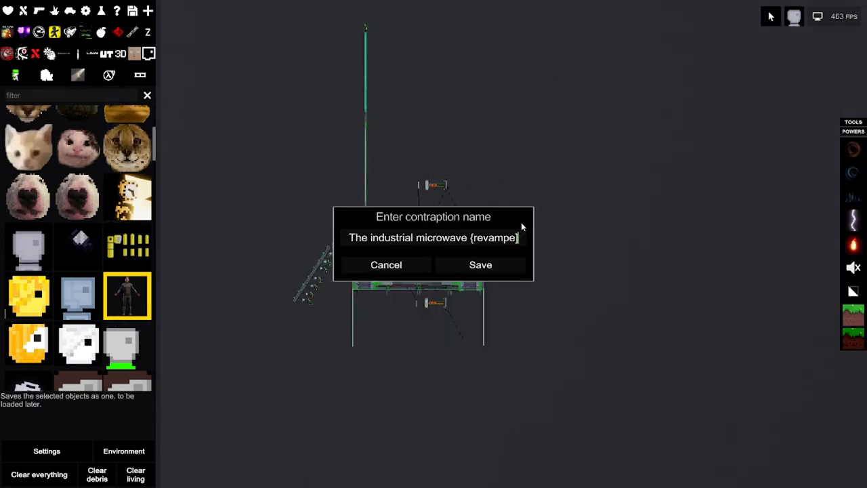
{"action": "type", "text": "d}"}
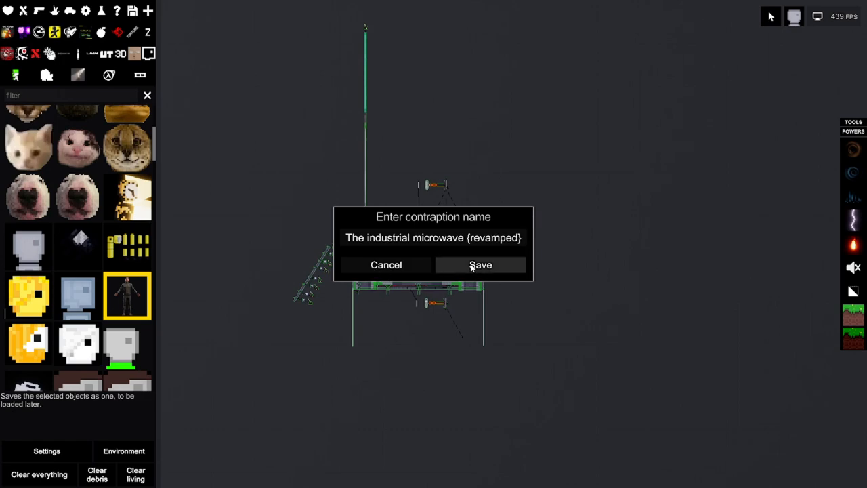
{"action": "left_click", "coordinate": [480, 264]}
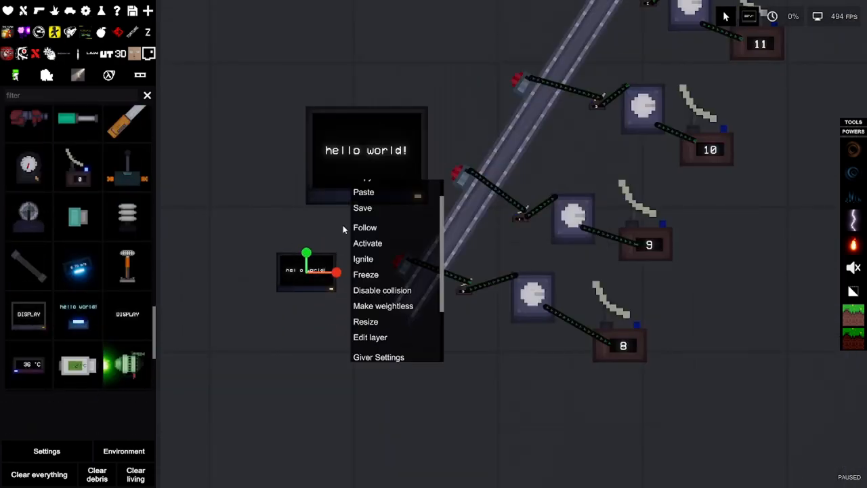
Relabel a button panel display from 'hello world!' to 'door controlls'
{"action": "left_click", "coordinate": [364, 191]}
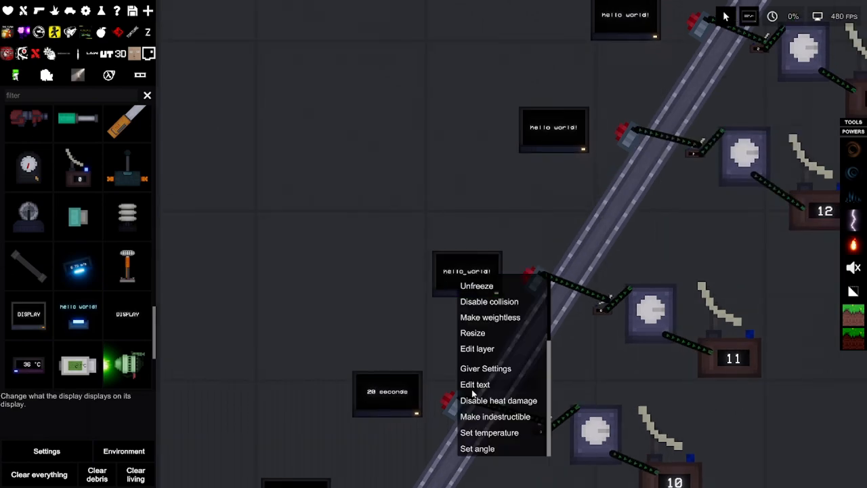
{"action": "left_click", "coordinate": [475, 384]}
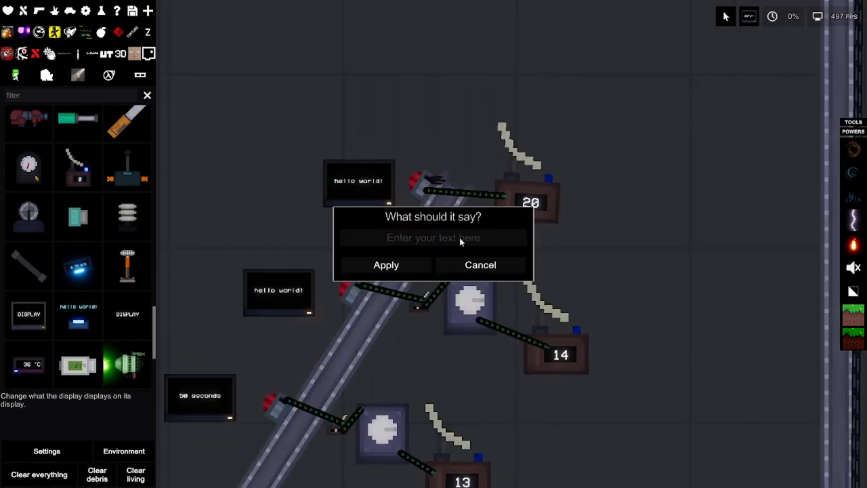
{"action": "type", "text": "hello world!"}
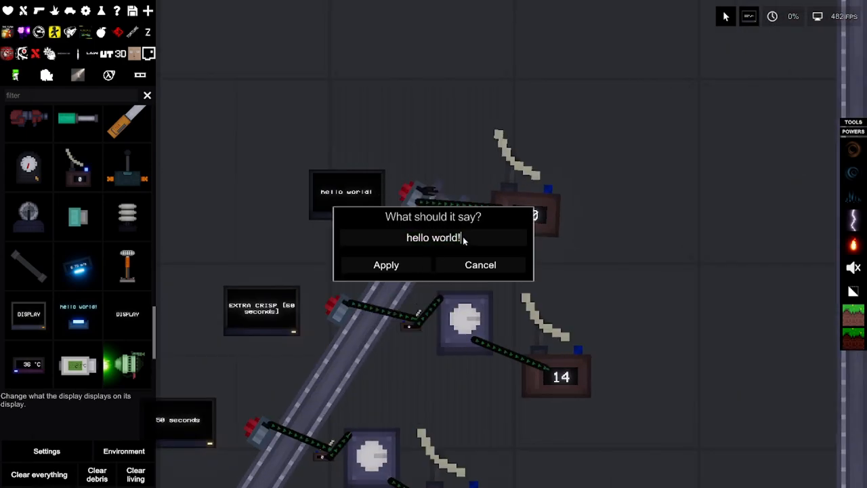
{"action": "type", "text": "door controlle"}
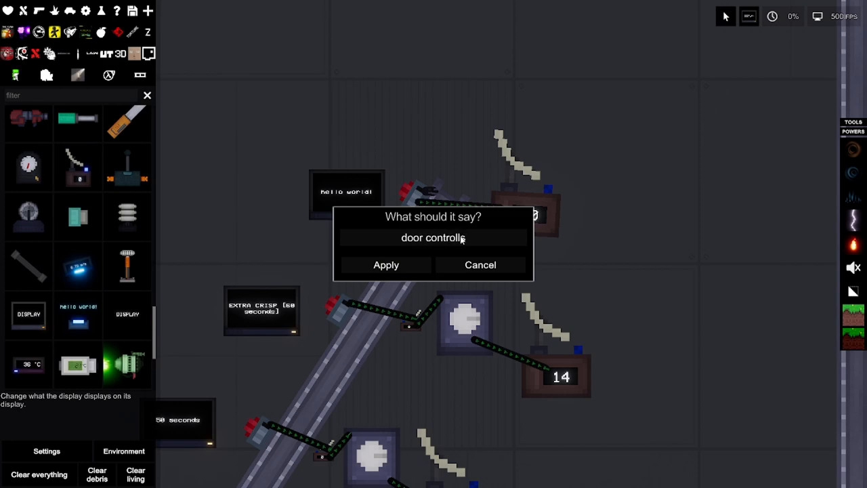
{"action": "left_click", "coordinate": [386, 265]}
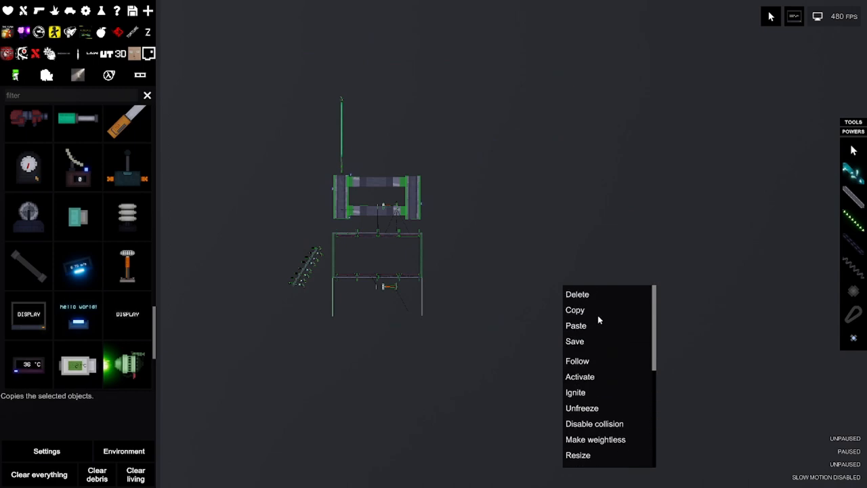
Save the build as 'The industrial microwave [Remade]', overwriting the existing contraption
{"action": "left_click", "coordinate": [574, 341]}
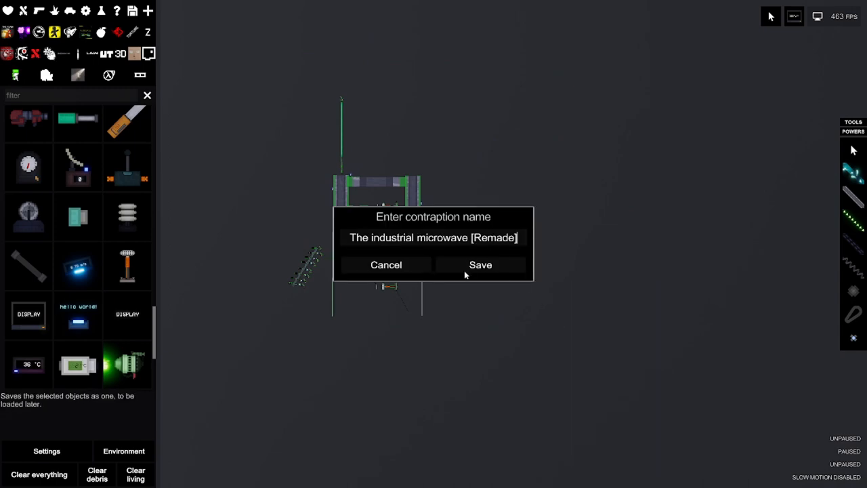
{"action": "left_click", "coordinate": [480, 264]}
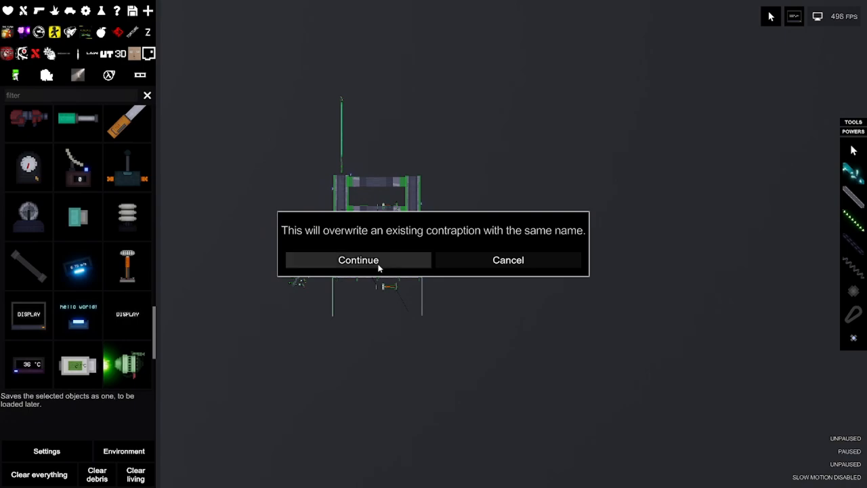
{"action": "left_click", "coordinate": [358, 259]}
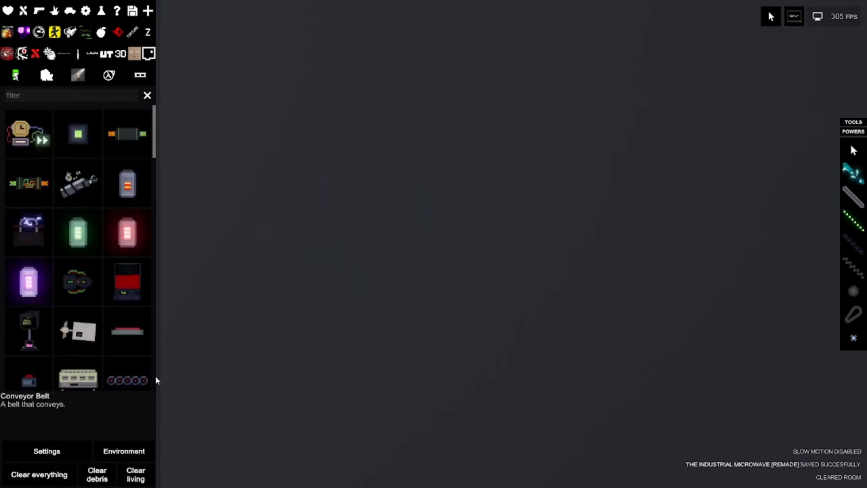